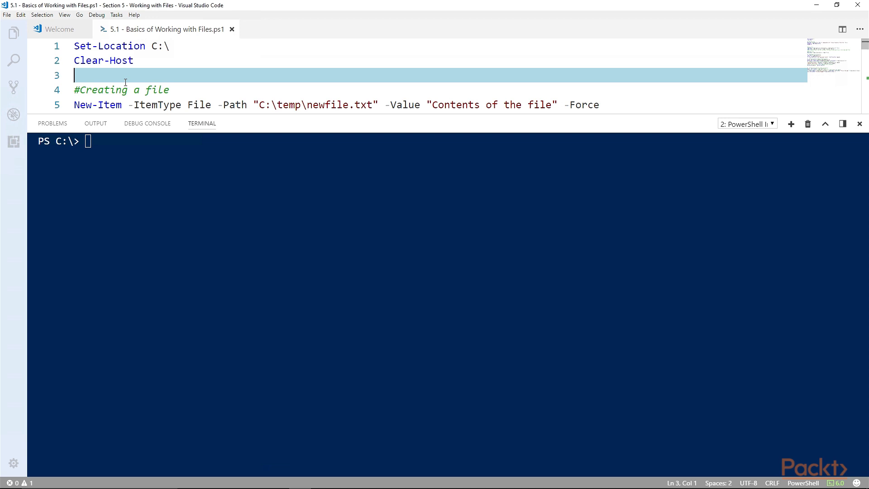
- Add the line '$tempFile = New-TemporaryFile' after the New-Item command
{"action": "type", "text": "$tempFile = New-TemporaryFile"}
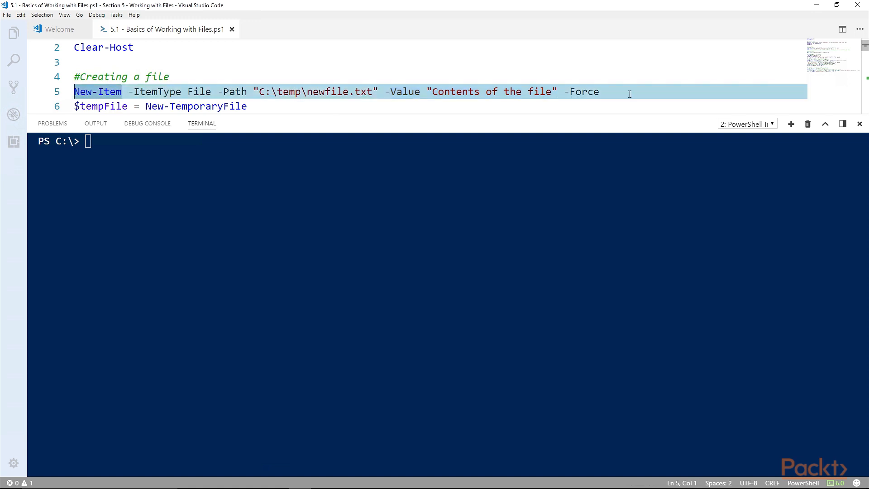
- Select the New-Item line to run it, creating newfile.txt in C:\temp
{"action": "double_click", "coordinate": [583, 92]}
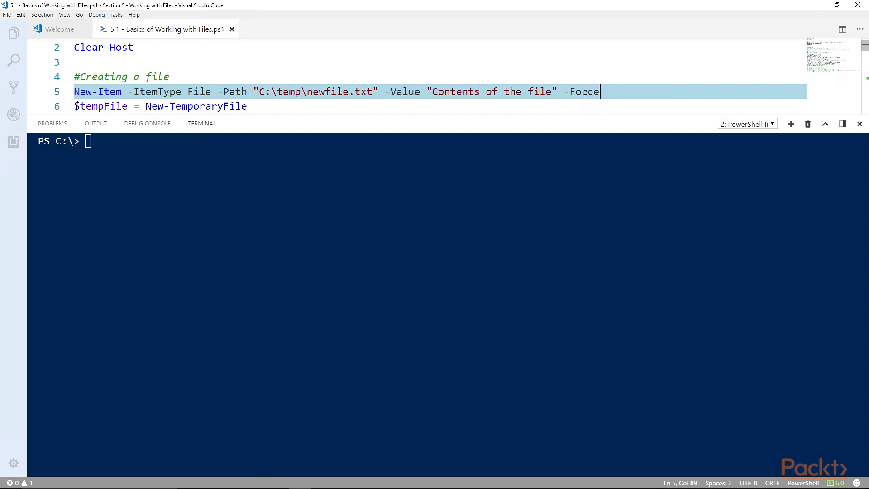
{"action": "left_click", "coordinate": [301, 92]}
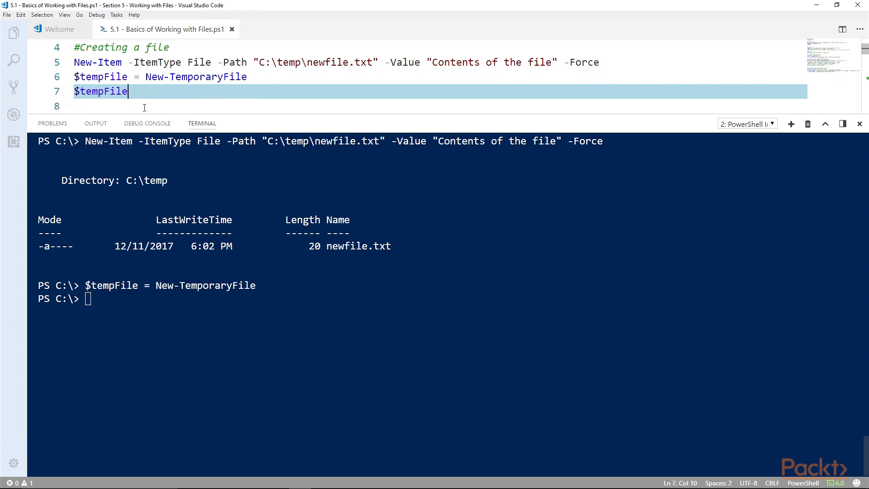
- Run the $tempFile line to display the empty tmpD7C4.tmp file
{"action": "key", "text": "Enter"}
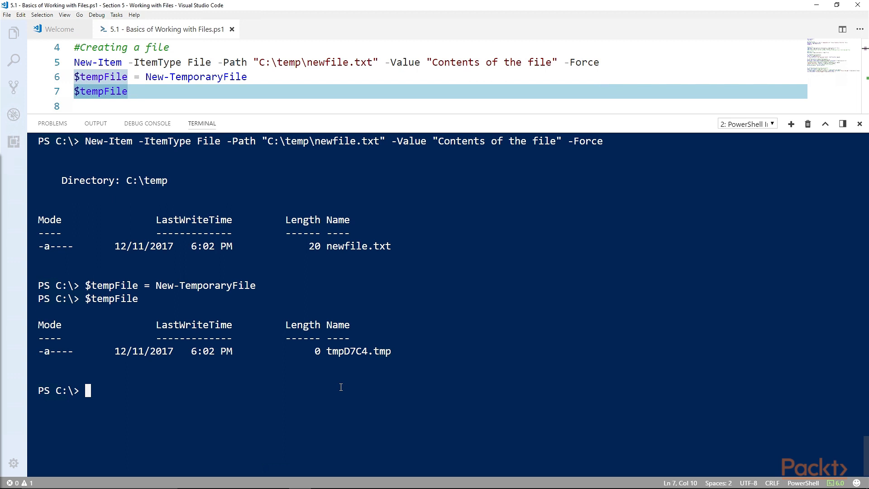
{"action": "mouse_move", "coordinate": [359, 310]}
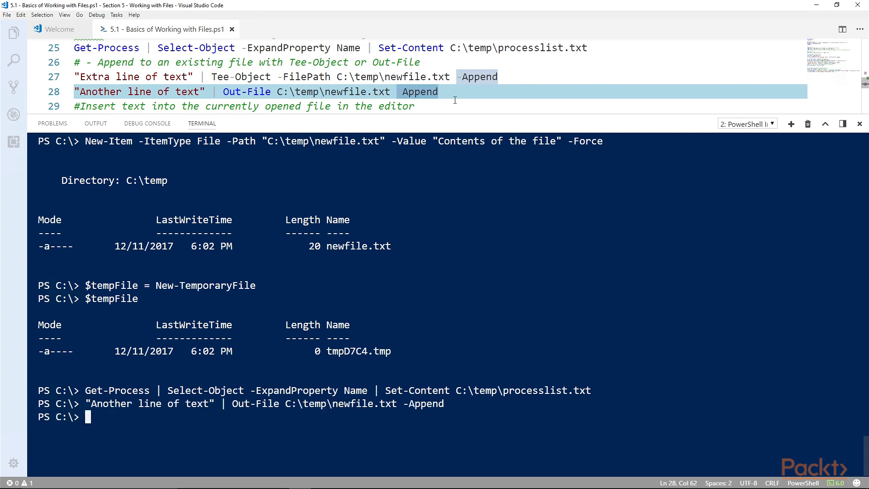
{"action": "mouse_move", "coordinate": [339, 104]}
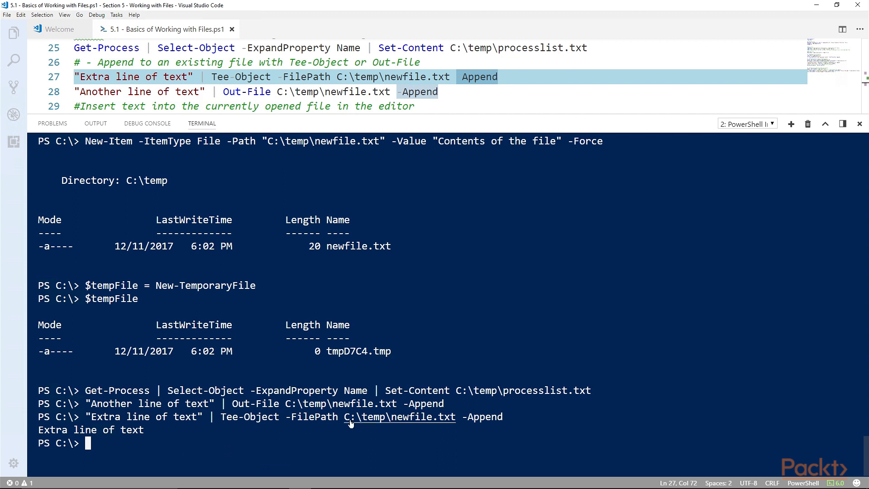
- Place the cursor on the process-list and append-text lines to run them
{"action": "left_click", "coordinate": [437, 91]}
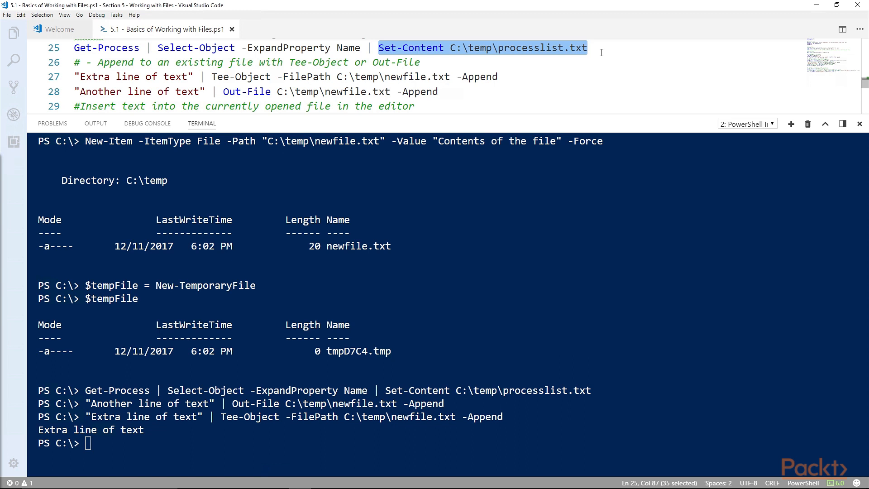
{"action": "mouse_move", "coordinate": [292, 313]}
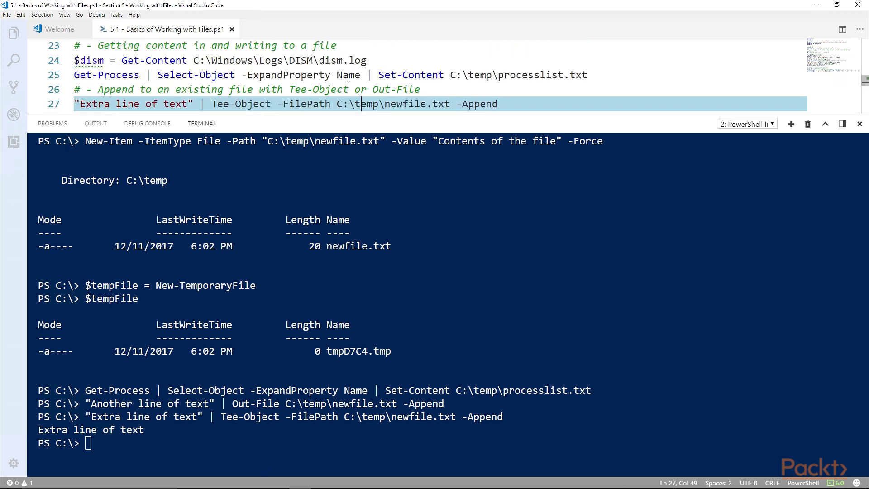
- Run the $dism Get-Content line and print $dism[0..10], then add -raw
{"action": "left_click", "coordinate": [366, 60]}
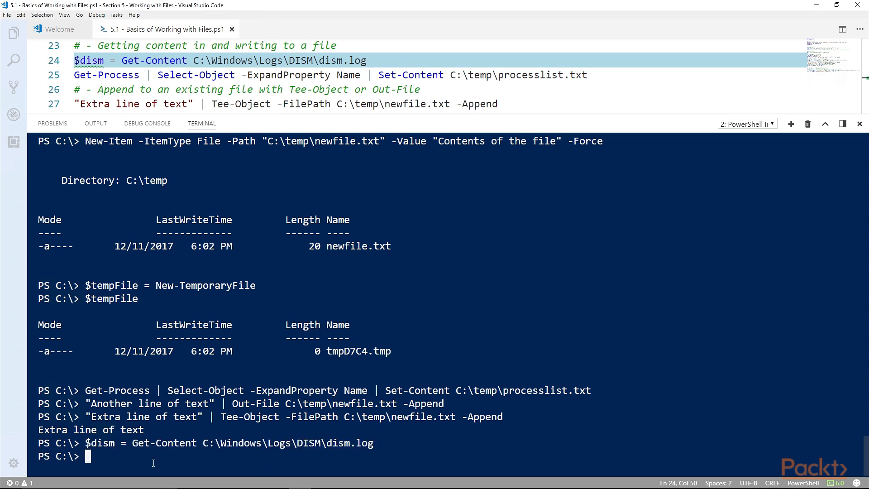
{"action": "type", "text": "$dism[0"}
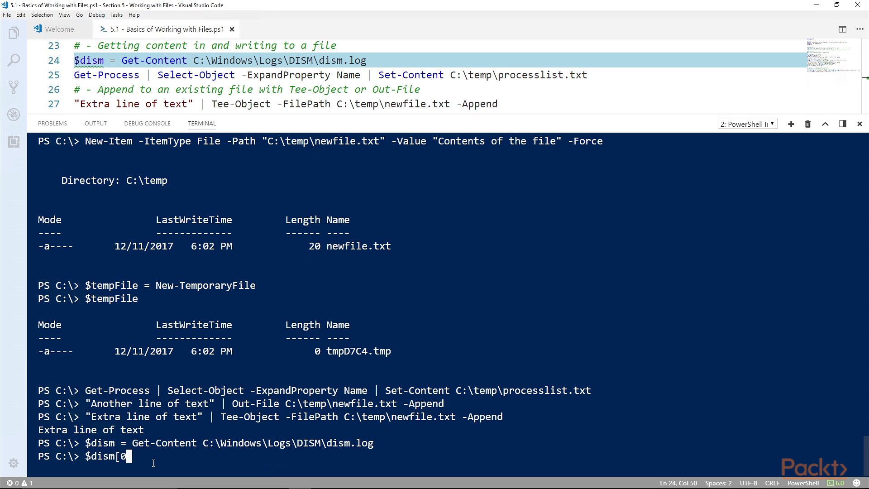
{"action": "type", "text": "..10]"}
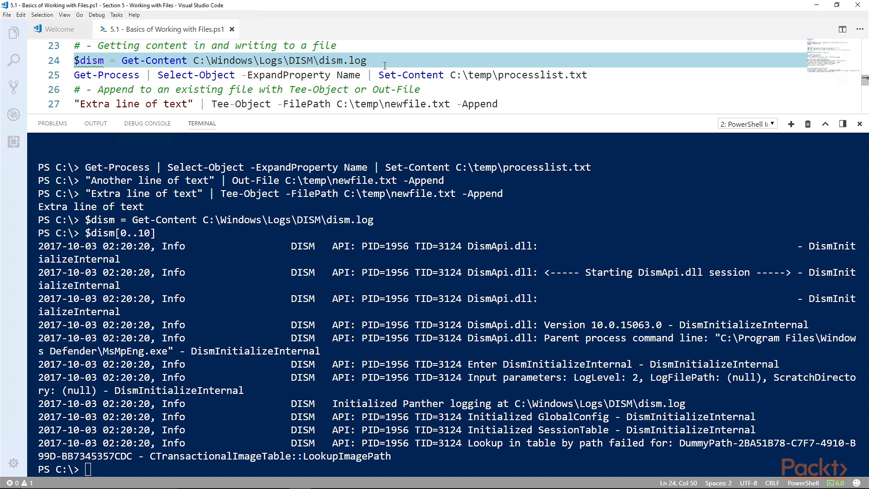
{"action": "type", "text": "-raw"}
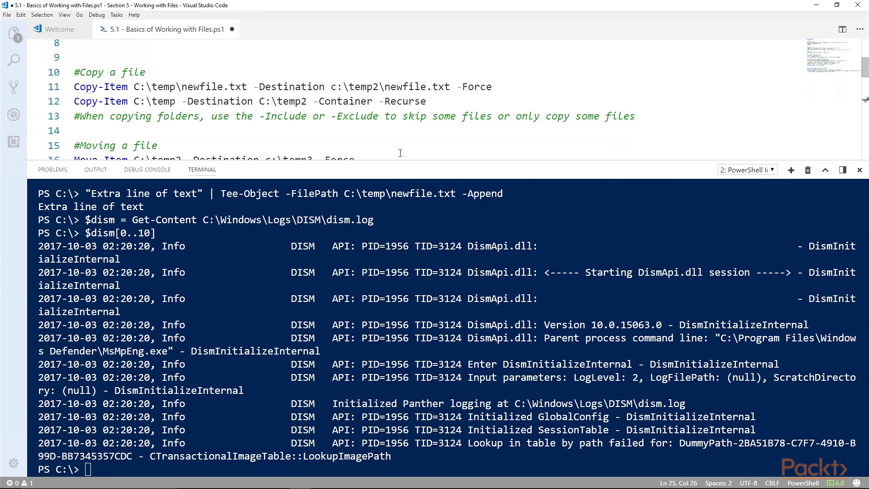
- Scroll down to the script's Copy-Item and Move-Item lines
{"action": "scroll", "scroll_direction": "down", "scroll_amount": 3}
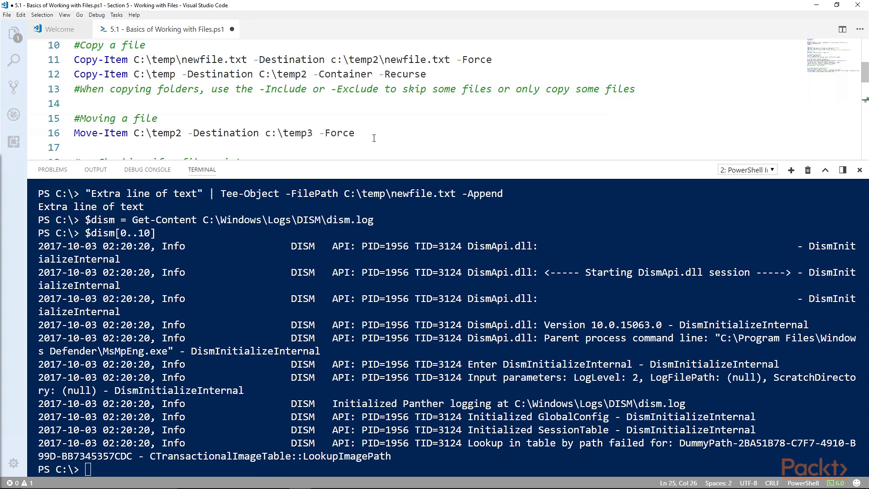
{"action": "mouse_move", "coordinate": [373, 137]}
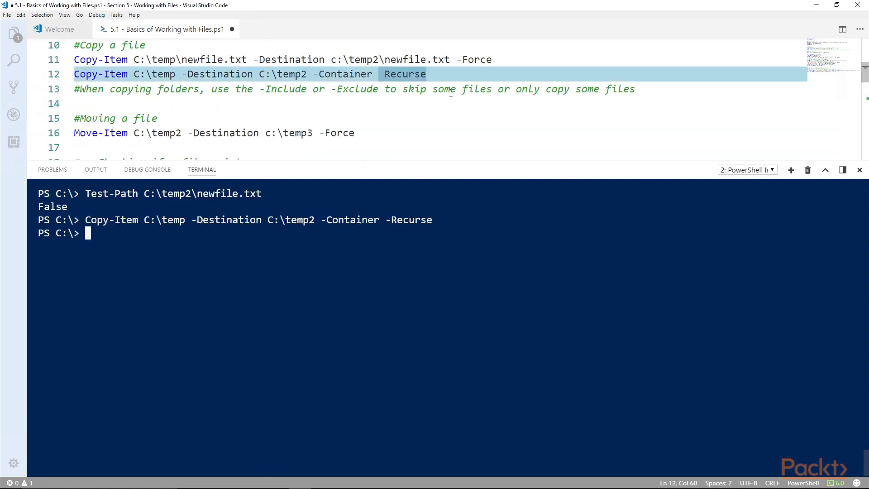
- Scroll down to the Move-Item and file-append lines of the script
{"action": "scroll", "scroll_direction": "down", "scroll_amount": 3}
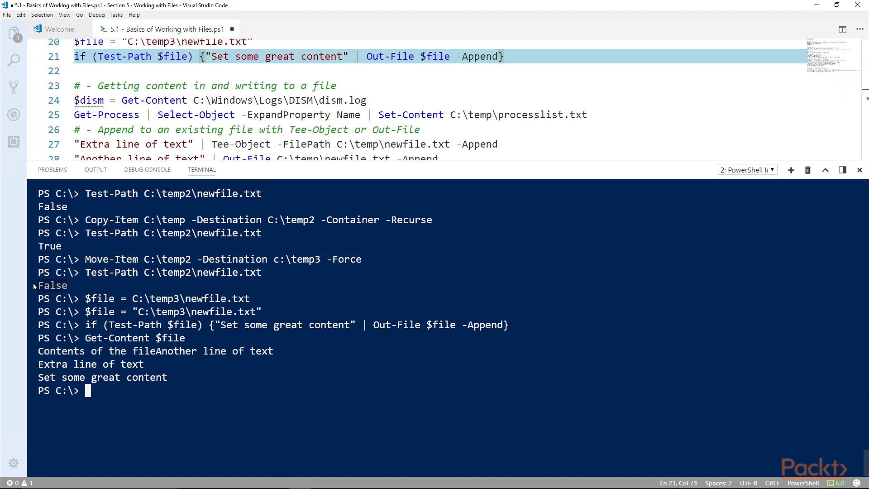
{"action": "mouse_move", "coordinate": [99, 125]}
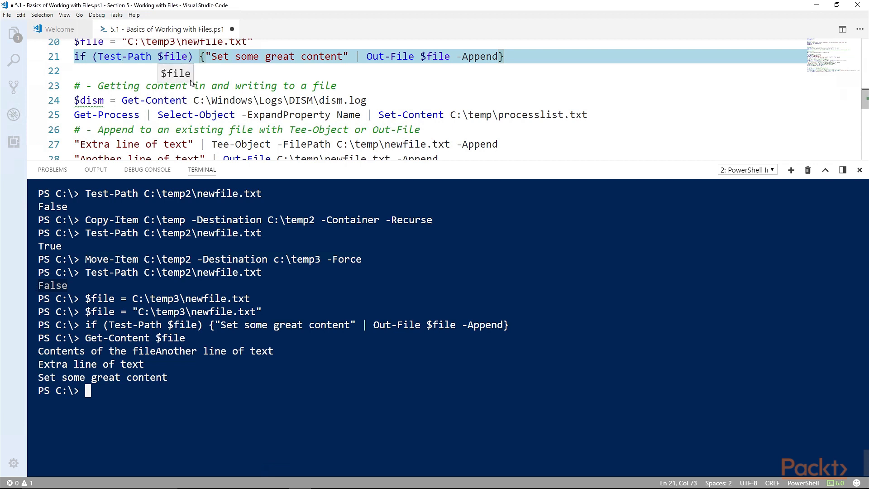
- Select the if-statement script block on line 21
{"action": "left_click_drag", "start_coordinate": [201, 61], "coordinate": [502, 60]}
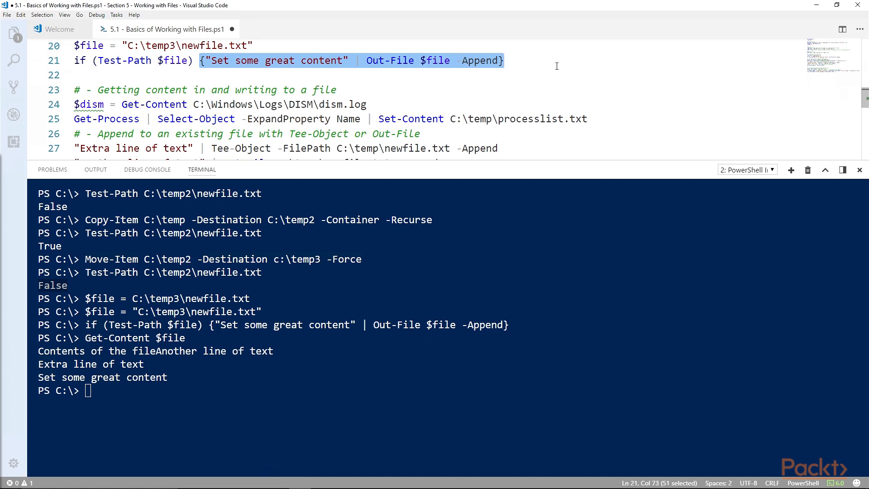
{"action": "mouse_move", "coordinate": [535, 24]}
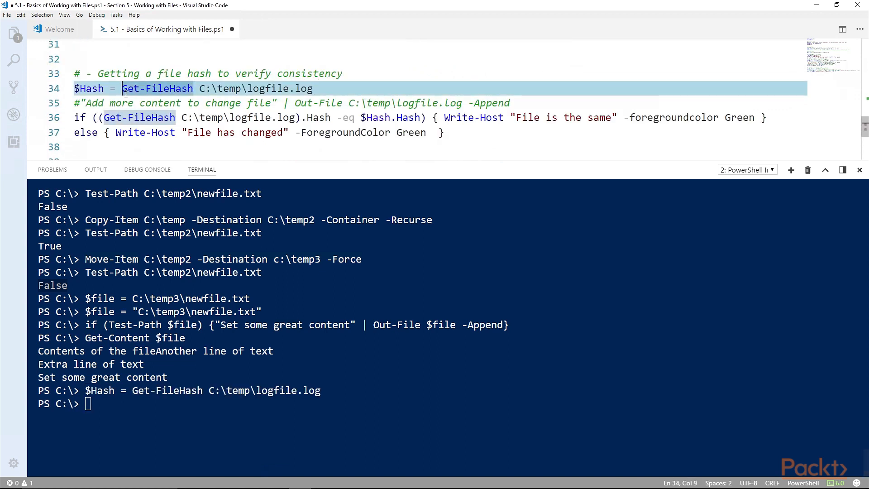
- Select the Get-FileHash command on line 34 to run it
{"action": "left_click_drag", "start_coordinate": [122, 88], "coordinate": [313, 88]}
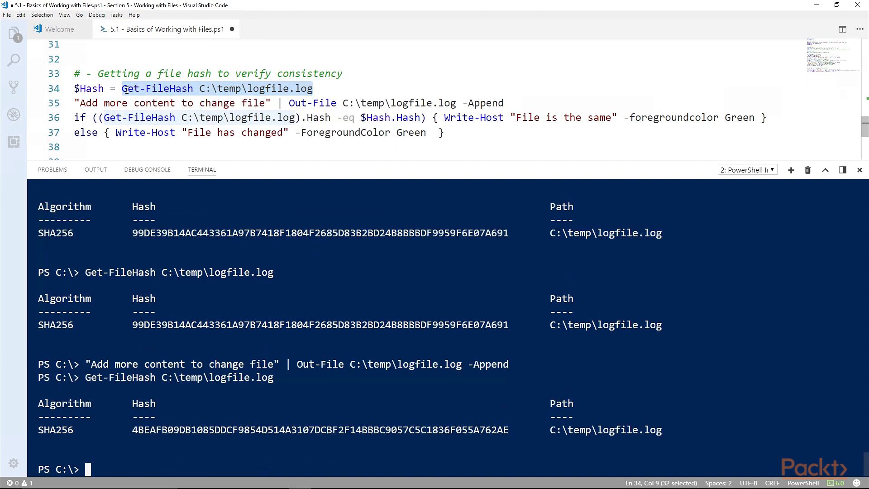
{"action": "mouse_move", "coordinate": [213, 111]}
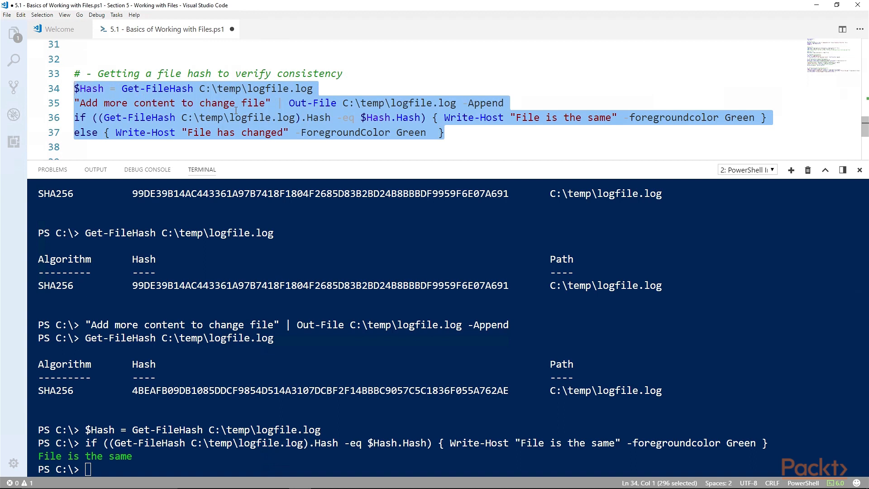
- Run the hash comparison block on lines 34–37
{"action": "key", "text": "Enter"}
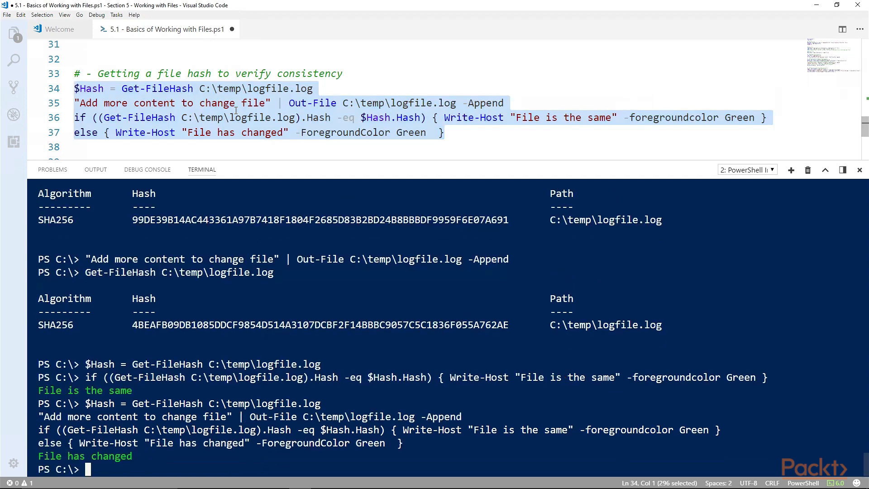